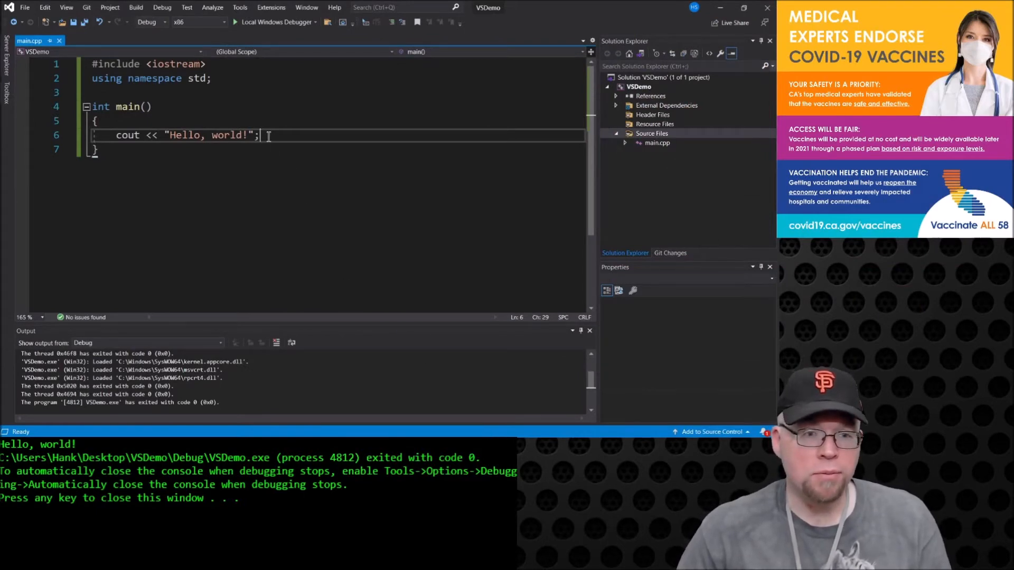
Replace the hello-world output statement with int x = 3.75; inside main
left_click_drag(258, 135, 94, 135)
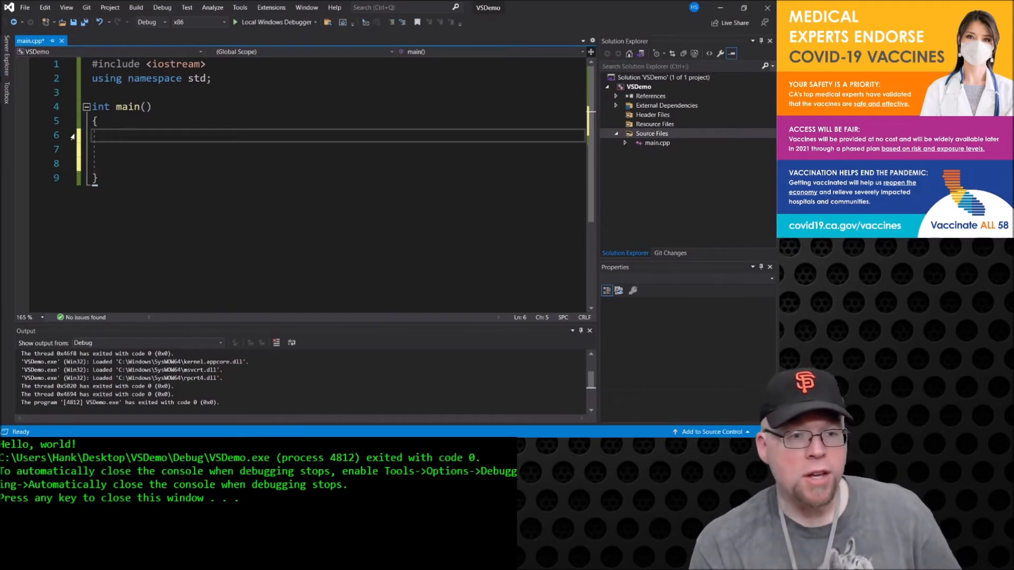
type("int x")
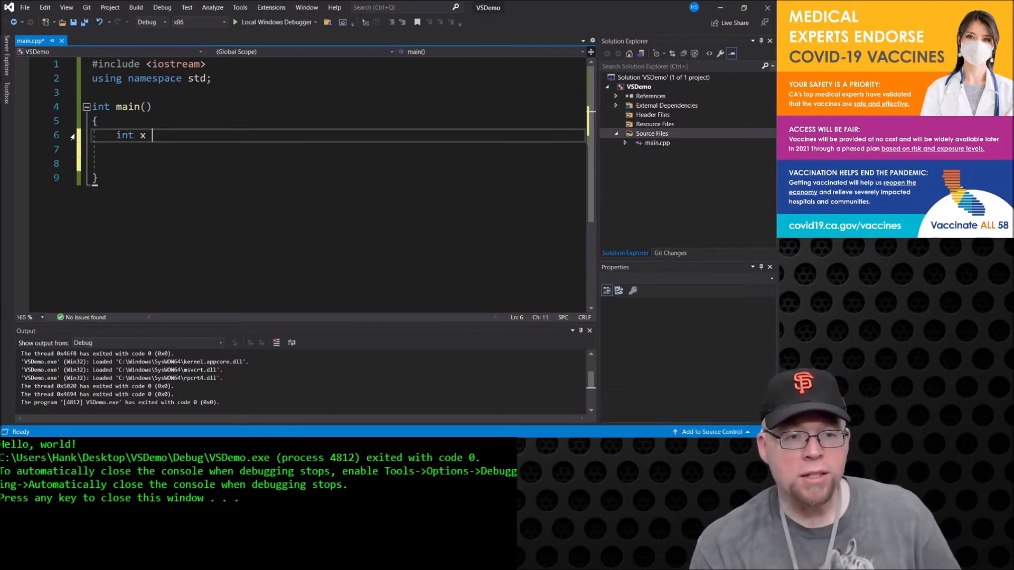
type("= 3.")
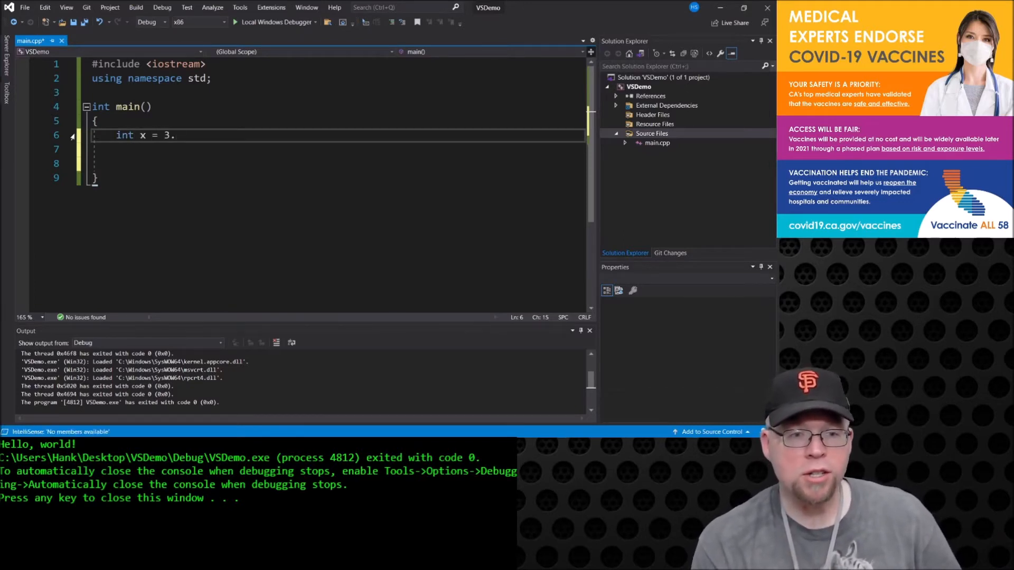
type("75;")
left_click(338, 163)
type("cout << x << endl;")
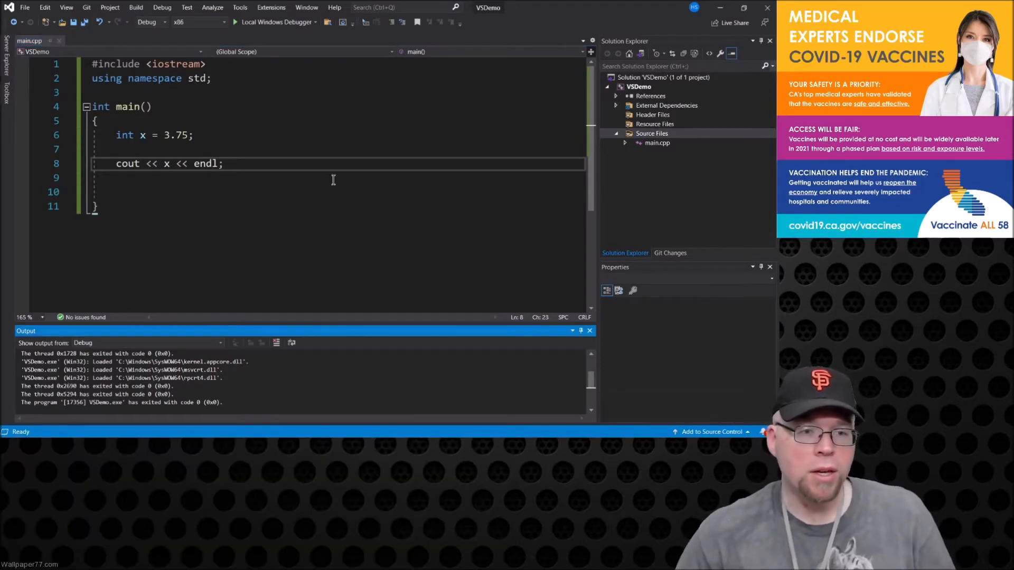
Change x's type from int to auto, run the program and close the console
double_click(142, 136)
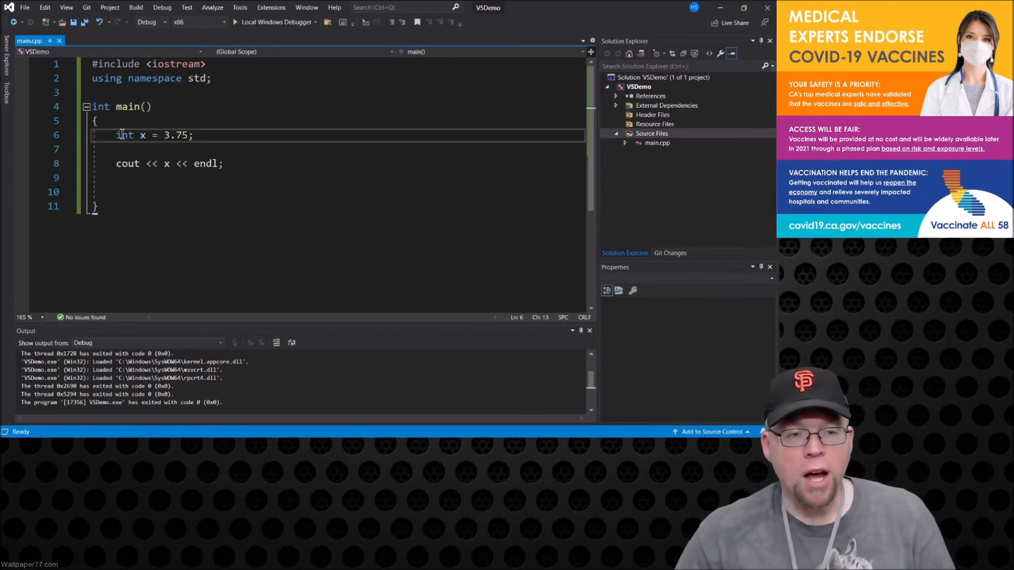
double_click(124, 135)
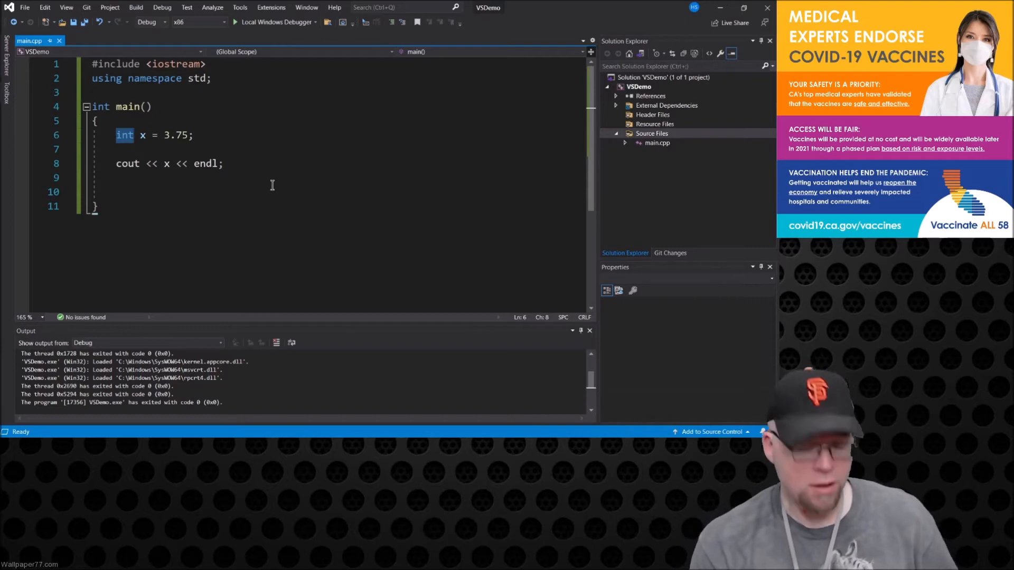
type("auto")
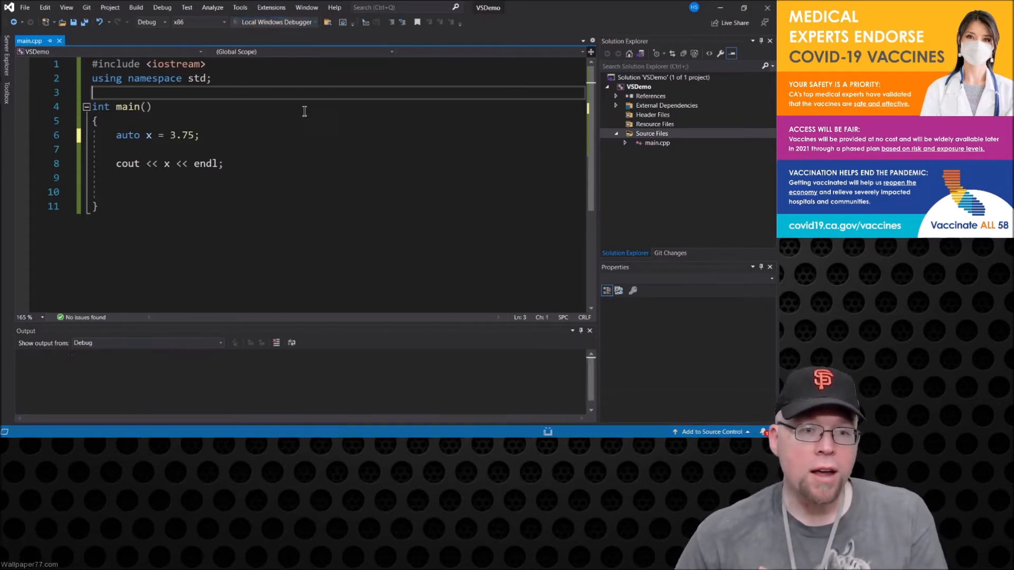
key("F7")
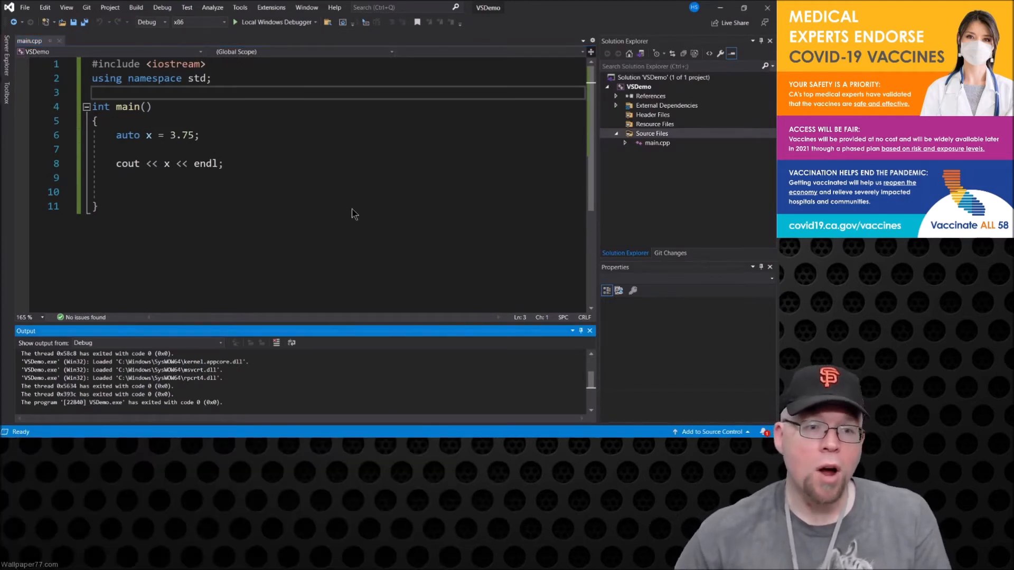
double_click(184, 136)
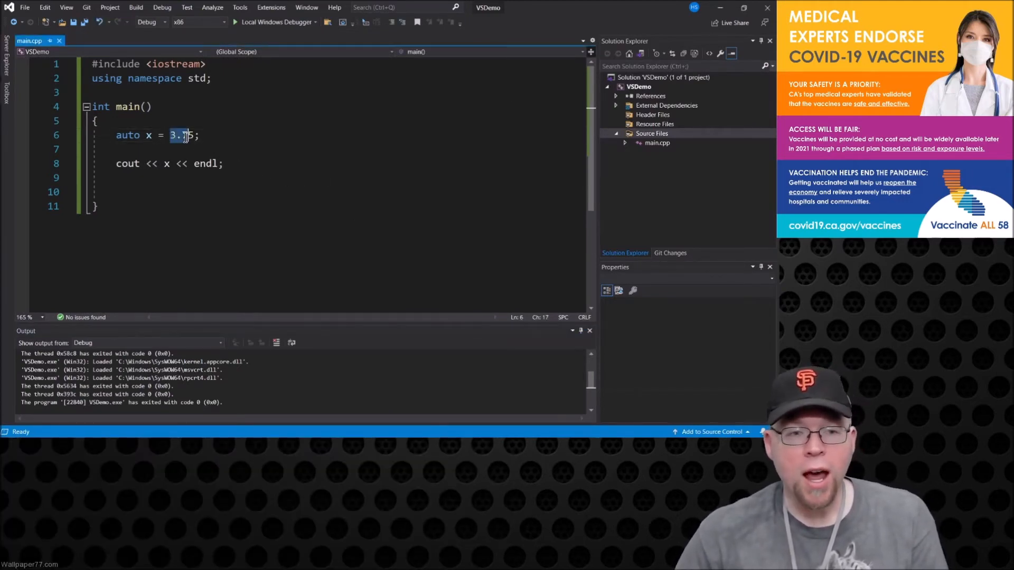
type("5")
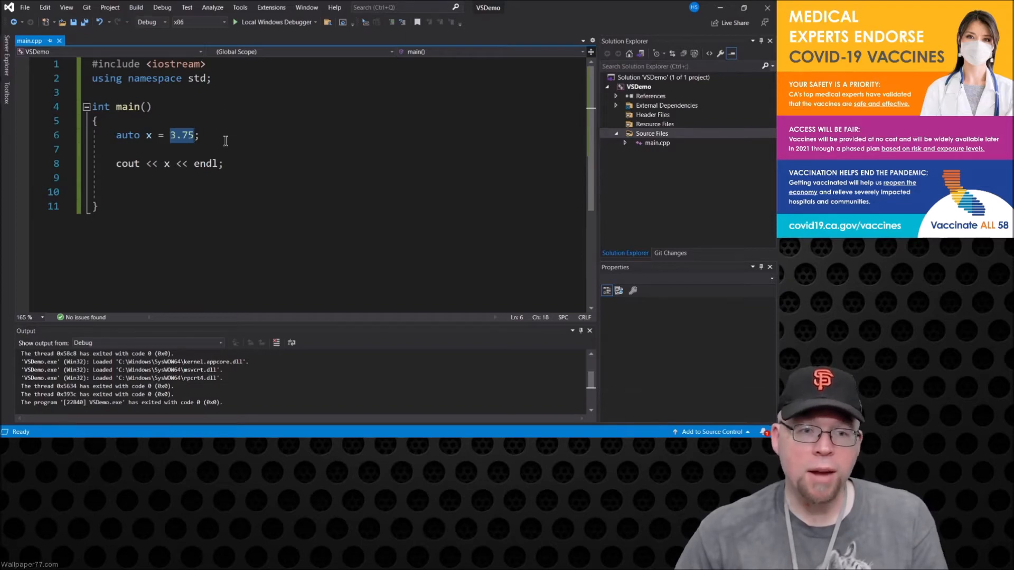
double_click(126, 135)
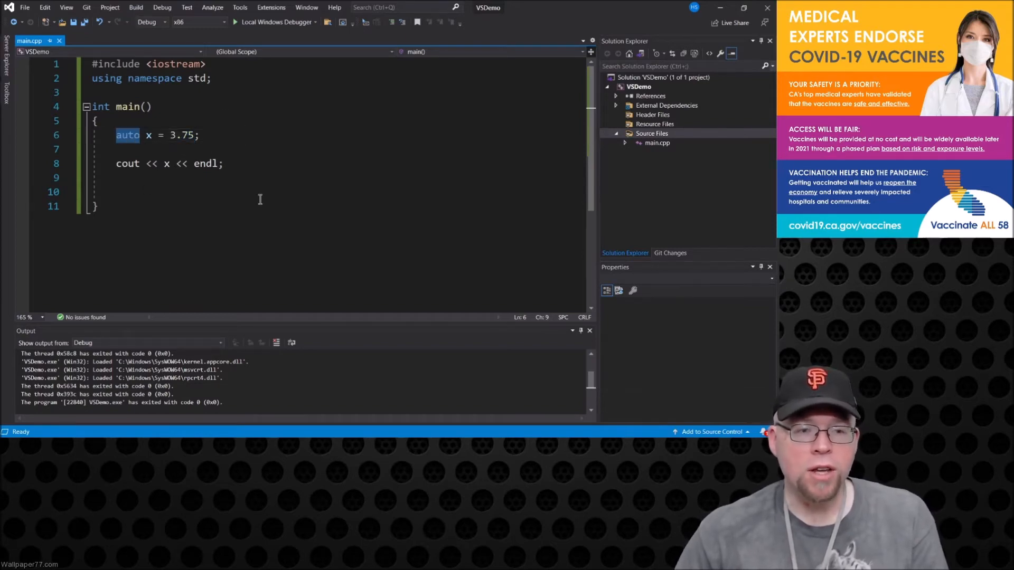
double_click(127, 135)
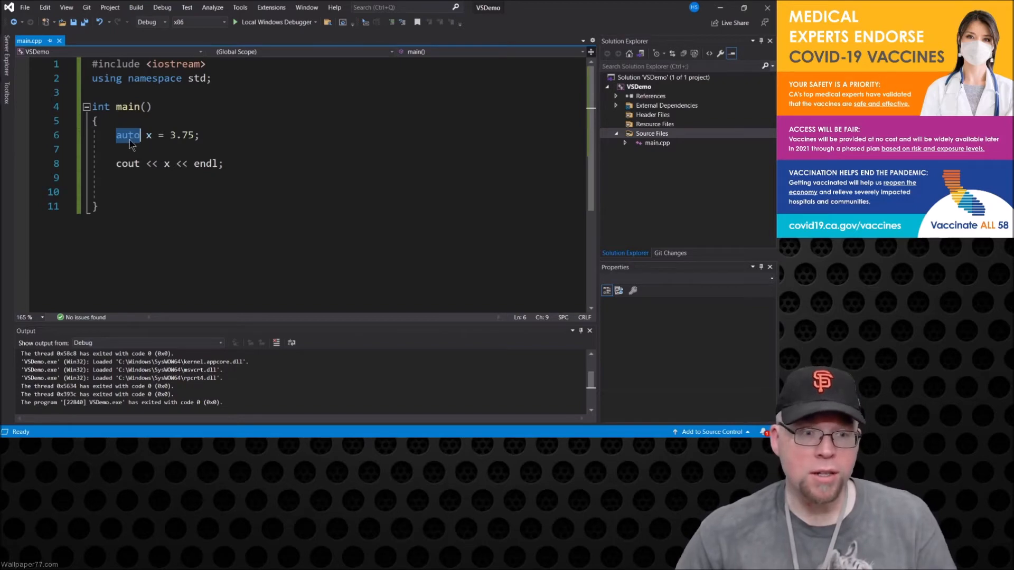
left_click(130, 135)
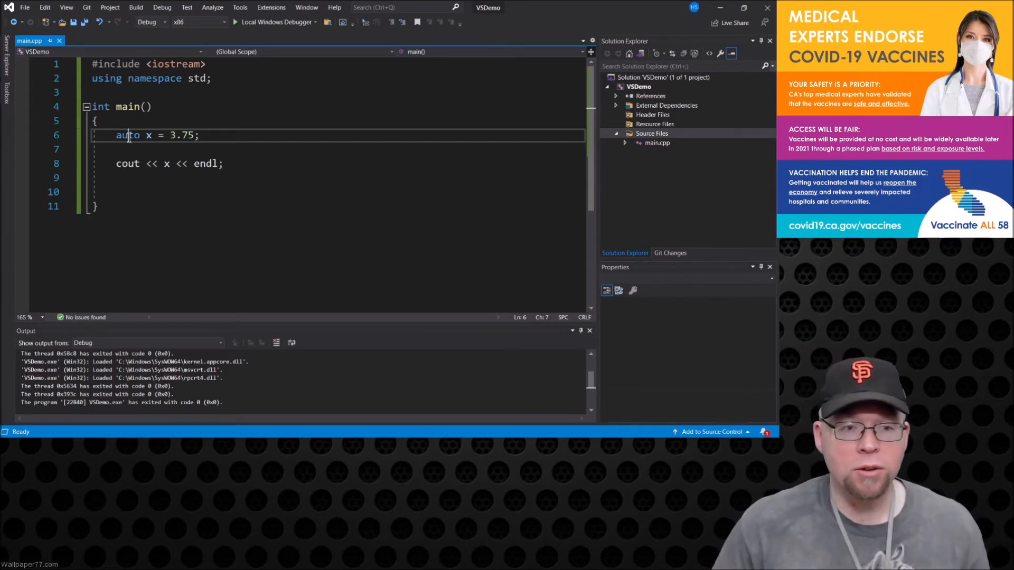
mouse_move(264, 218)
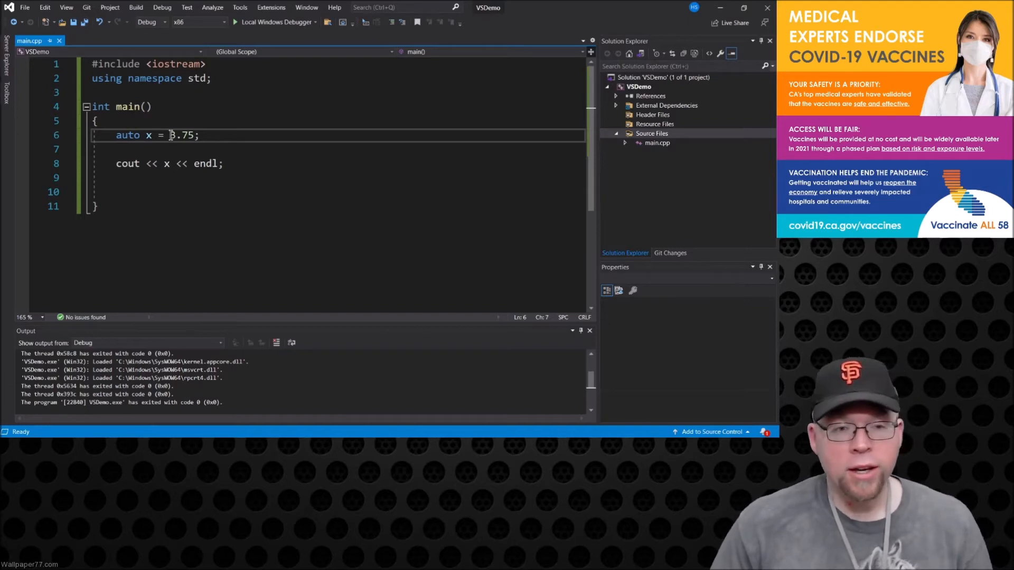
double_click(182, 135)
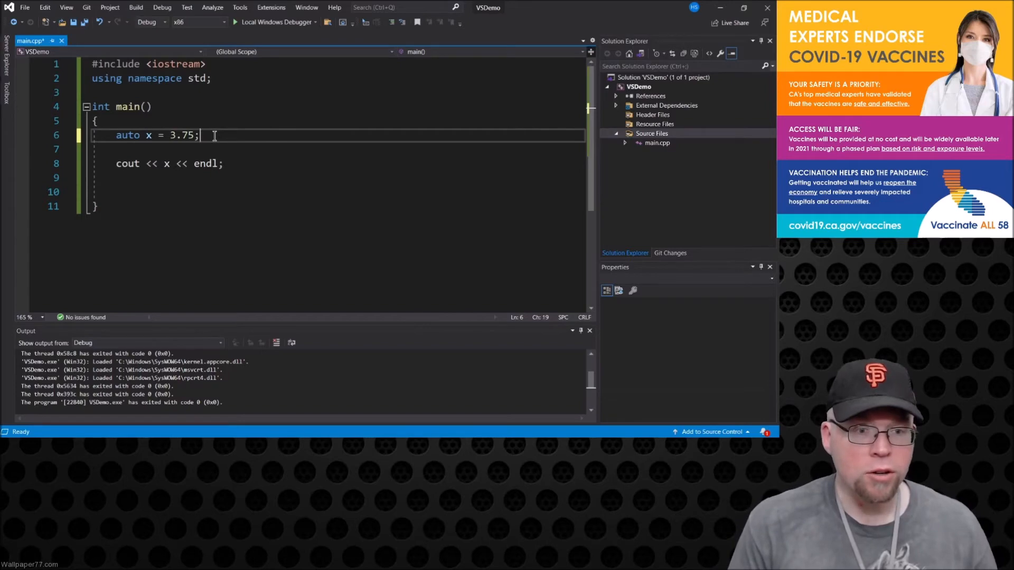
Add auto i = 4; and auto c = 'J'; on new lines below the x declaration
key("Enter")
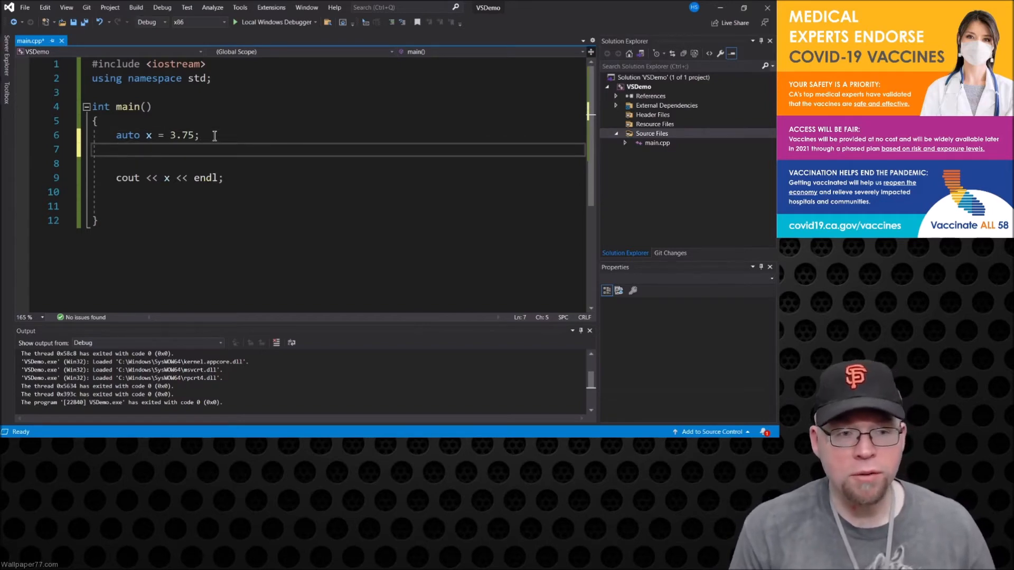
type("auto i = 4;")
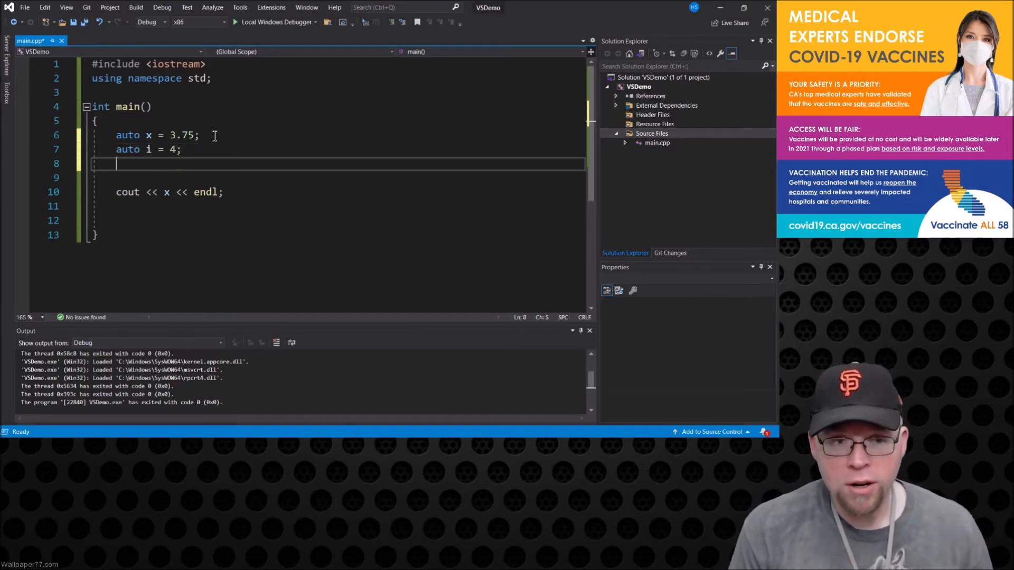
type("auto c =")
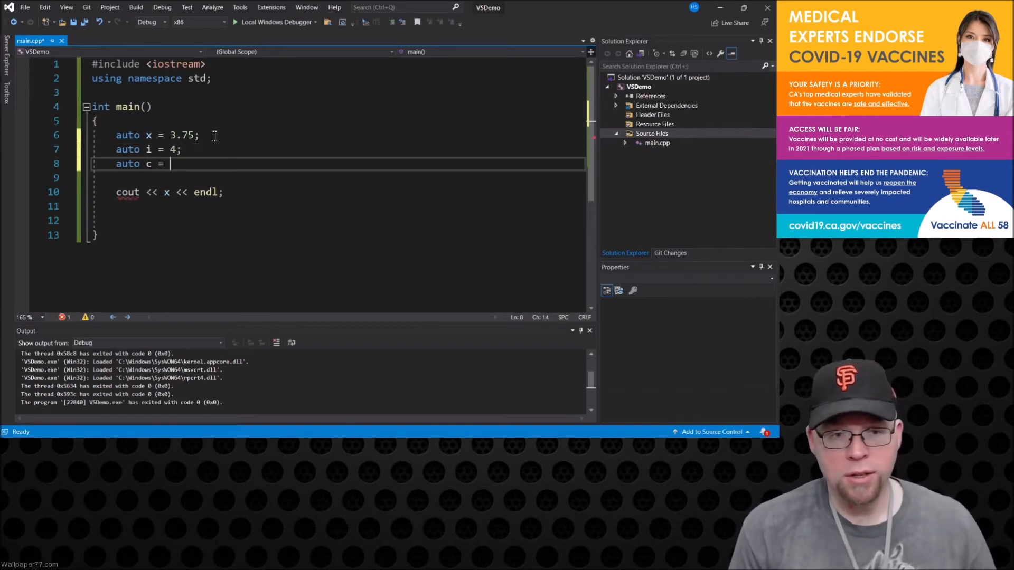
type("'J'")
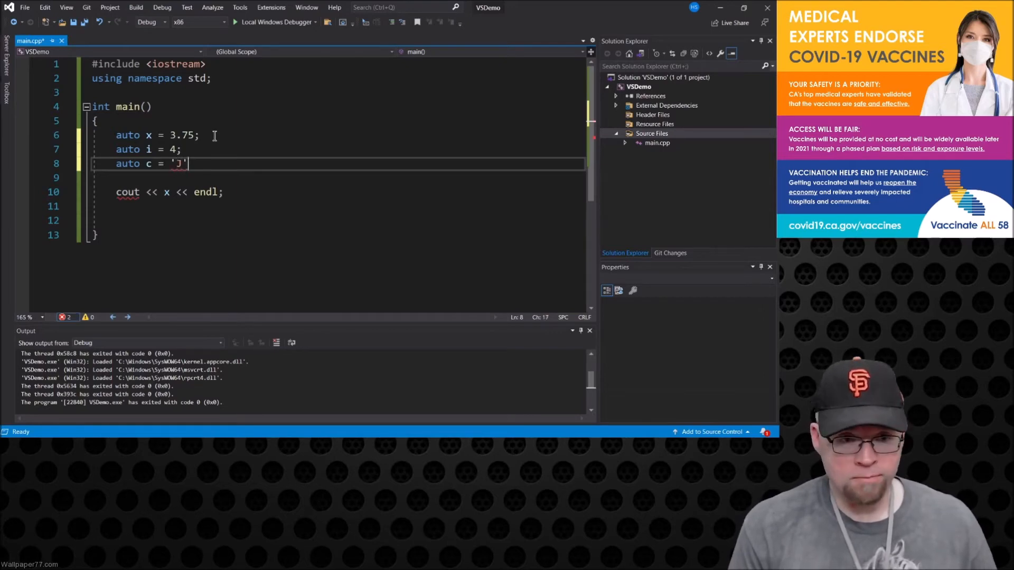
type(";")
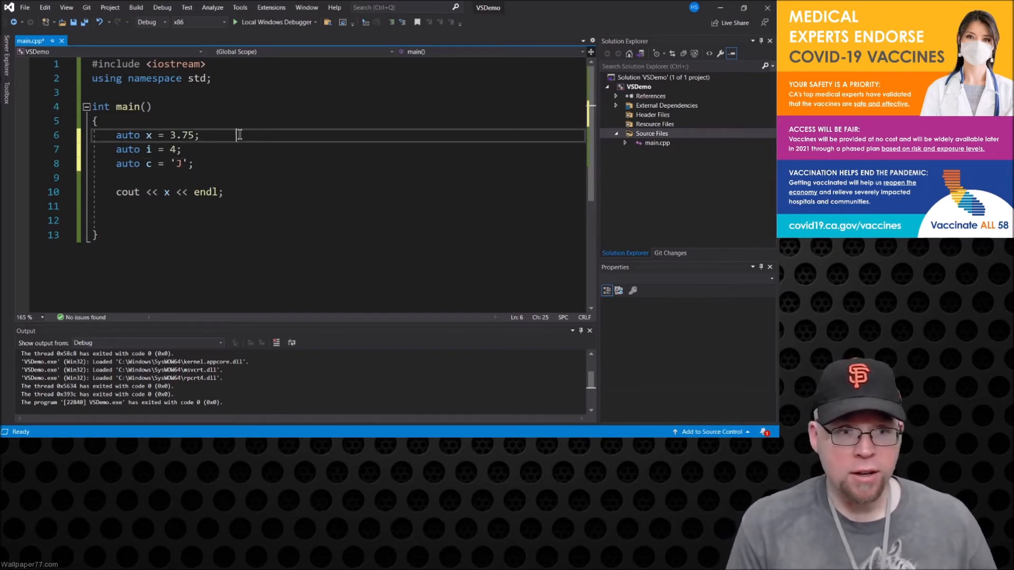
Comment the declarations: x becomes a double, i becomes an int, c becomes a char
type("// x")
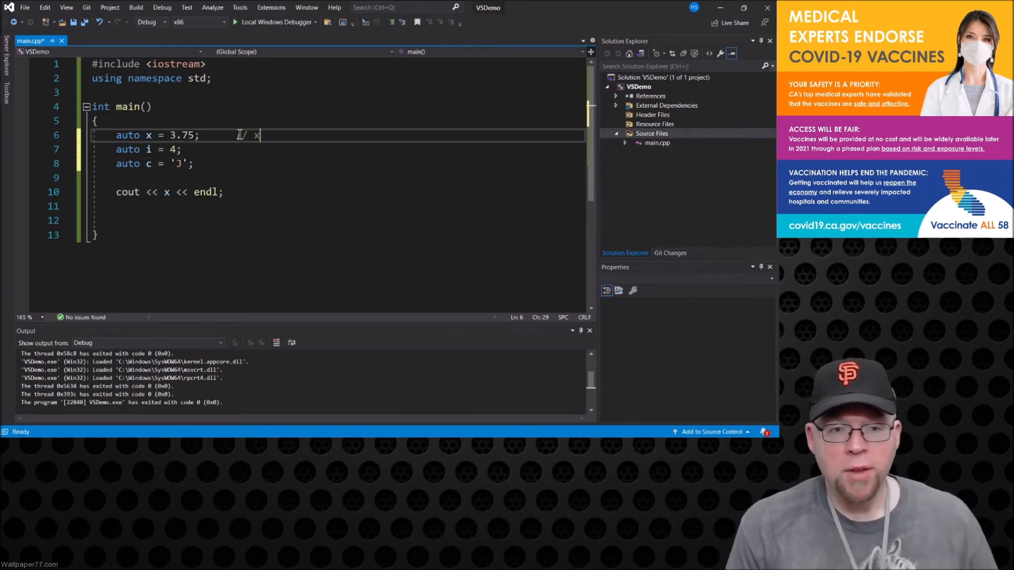
type("becomes a double")
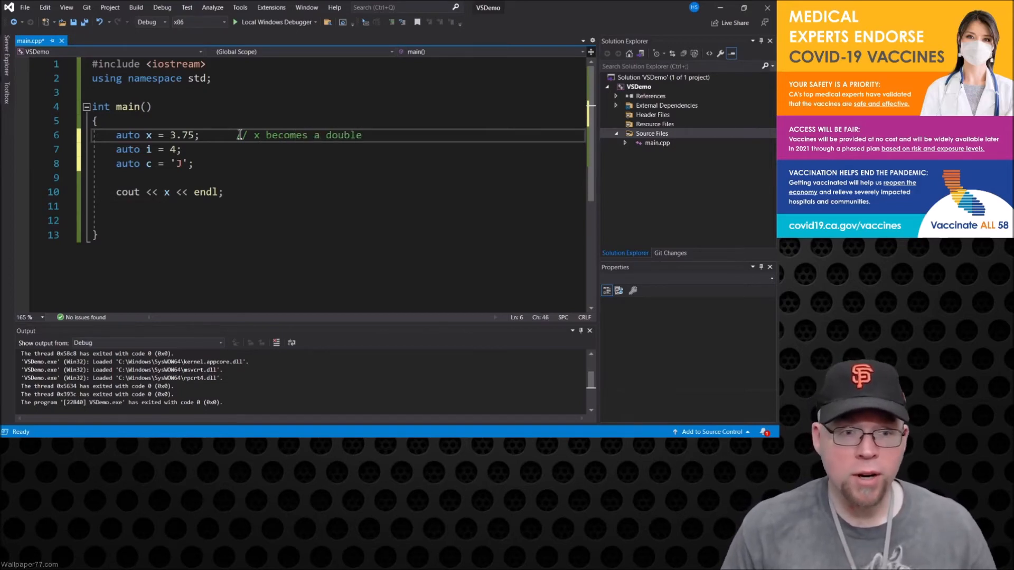
type("//")
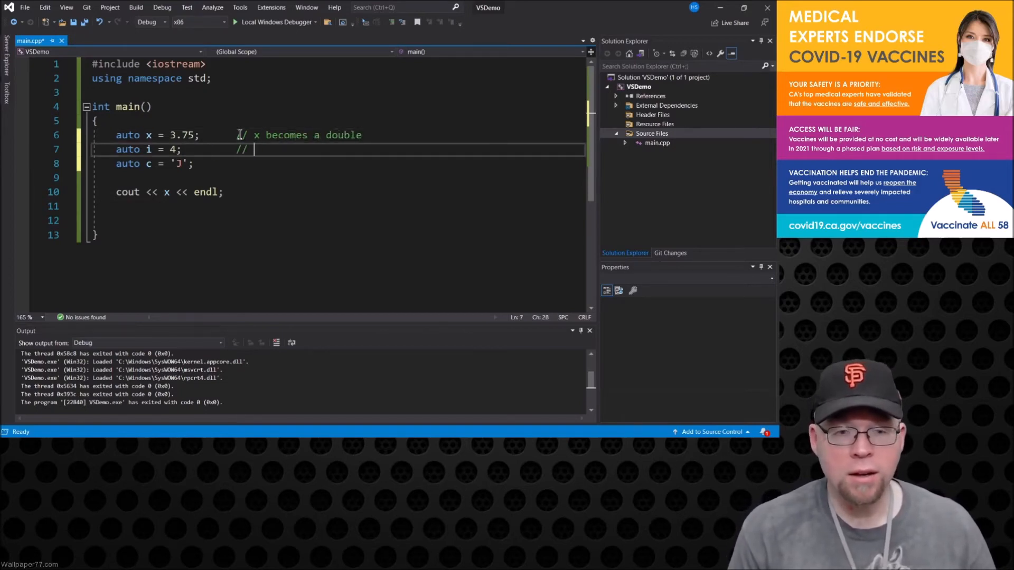
type("i becomes an i")
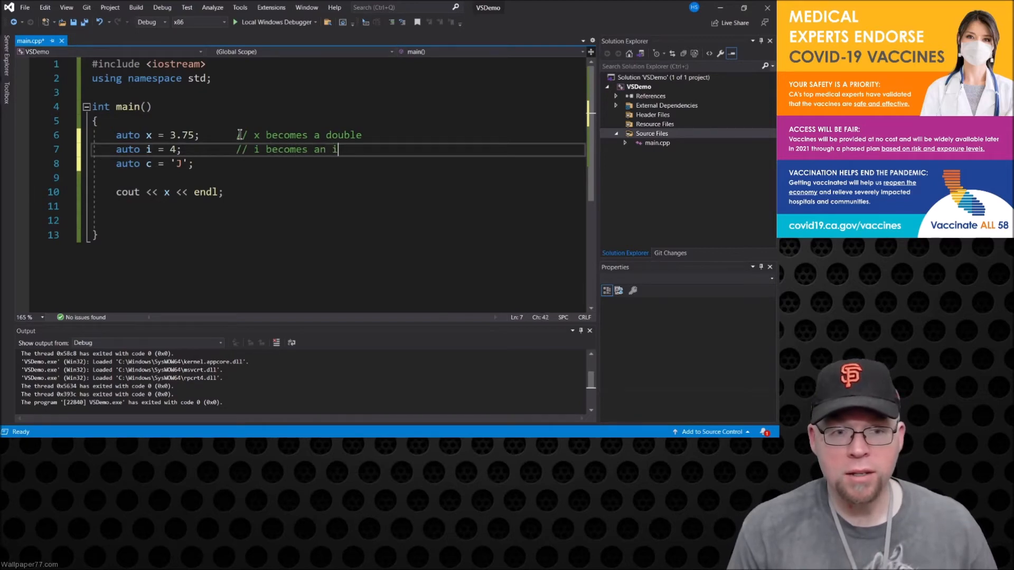
type("nt")
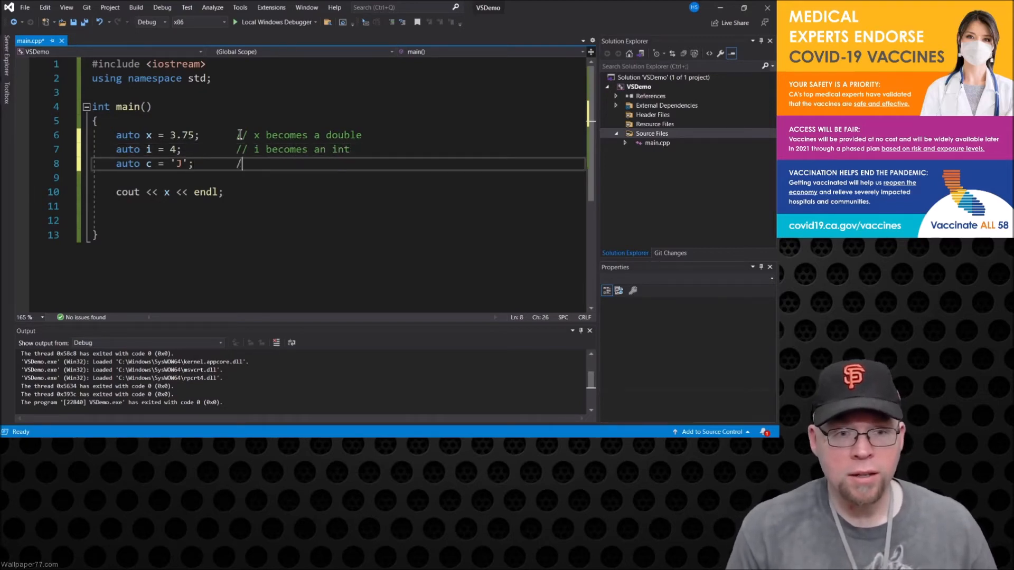
type("/ c becomes a char")
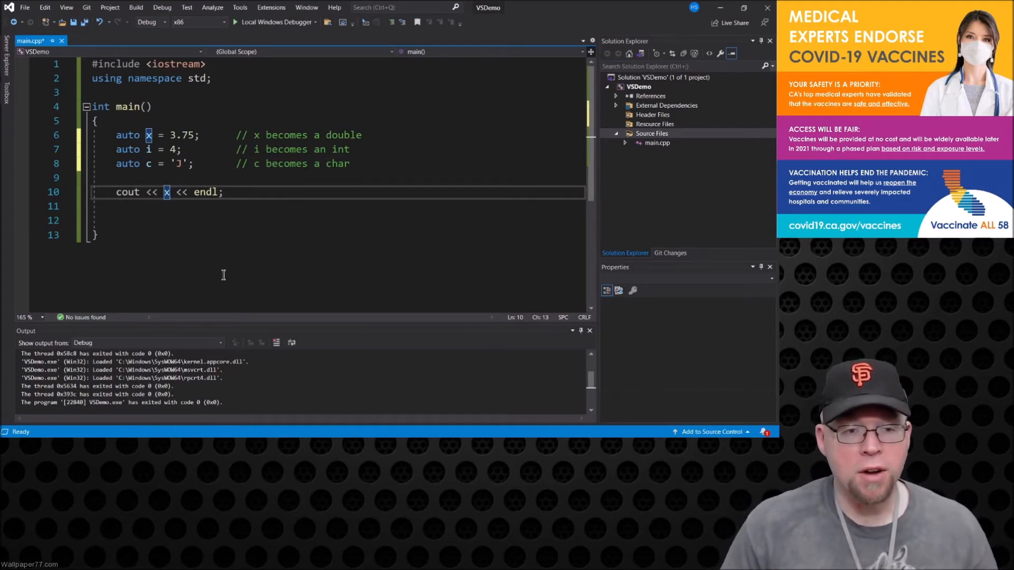
Write cout << sizeof(x) << endl; and save main.cpp
type("sizeof")
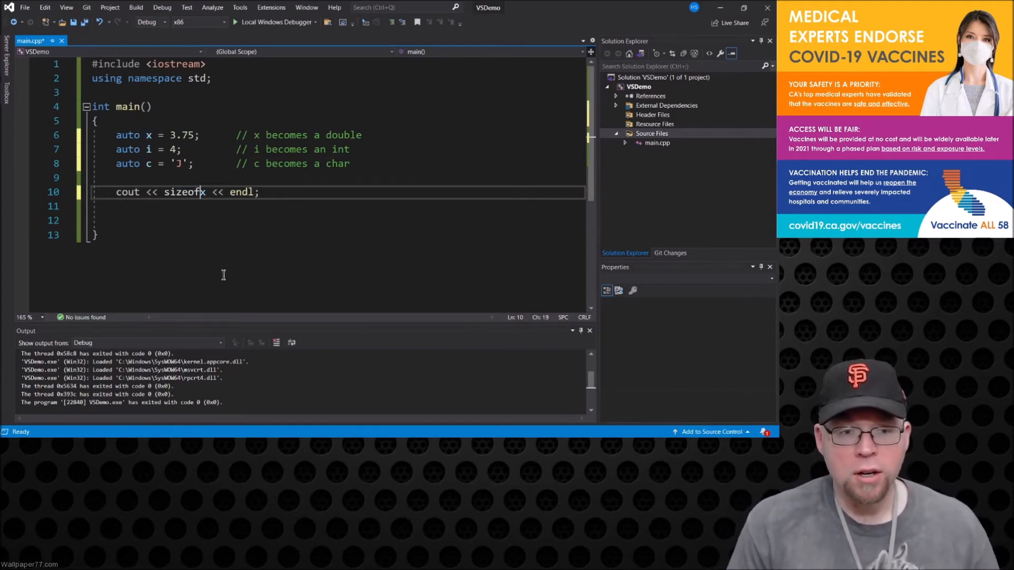
type("(x)")
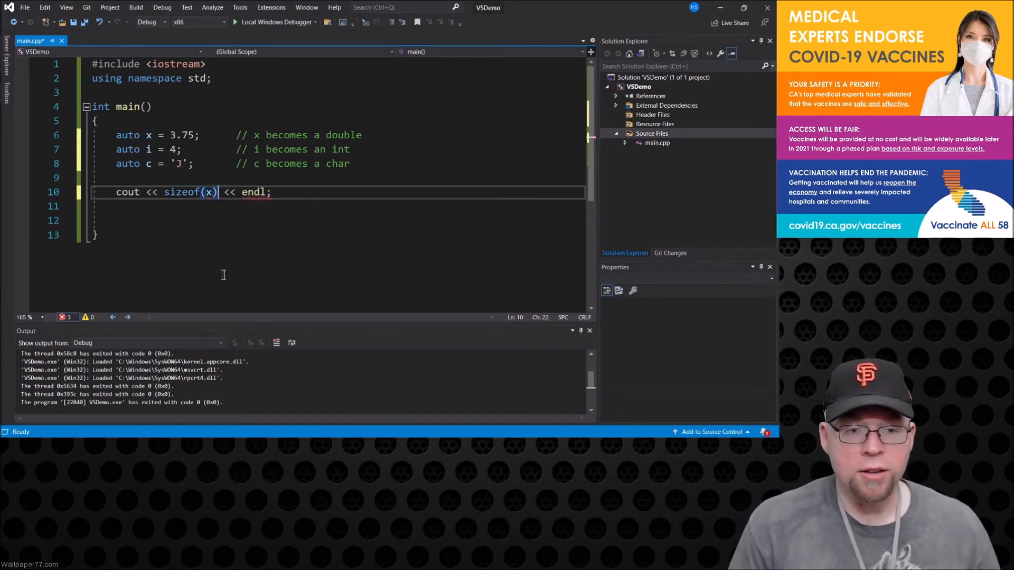
key("Ctrl+s")
type("cout << sizeof(i) << endl;")
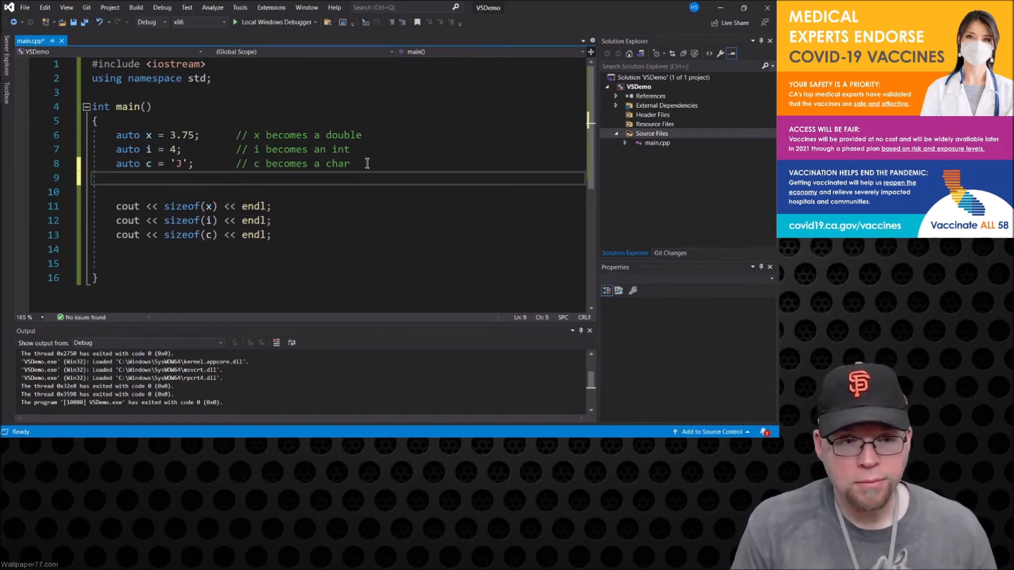
Write auto m = 3.63f; with a comment that m becomes a float
type("auto")
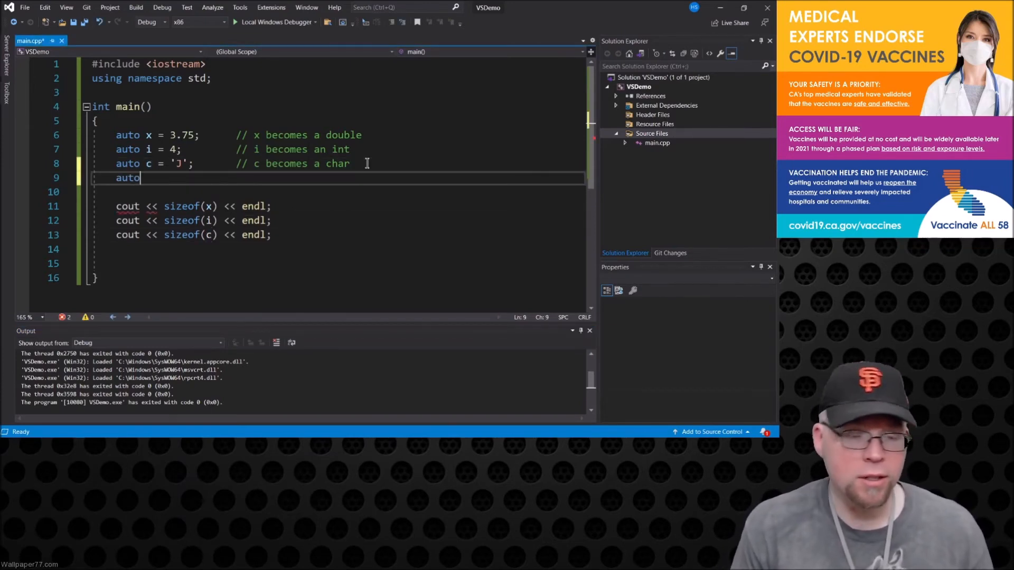
type("m =")
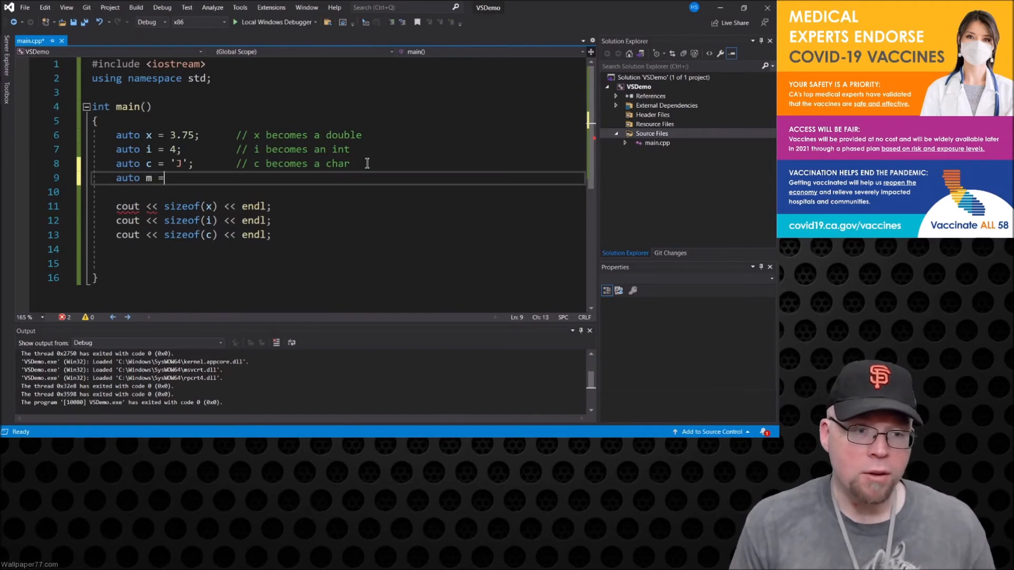
type("3.")
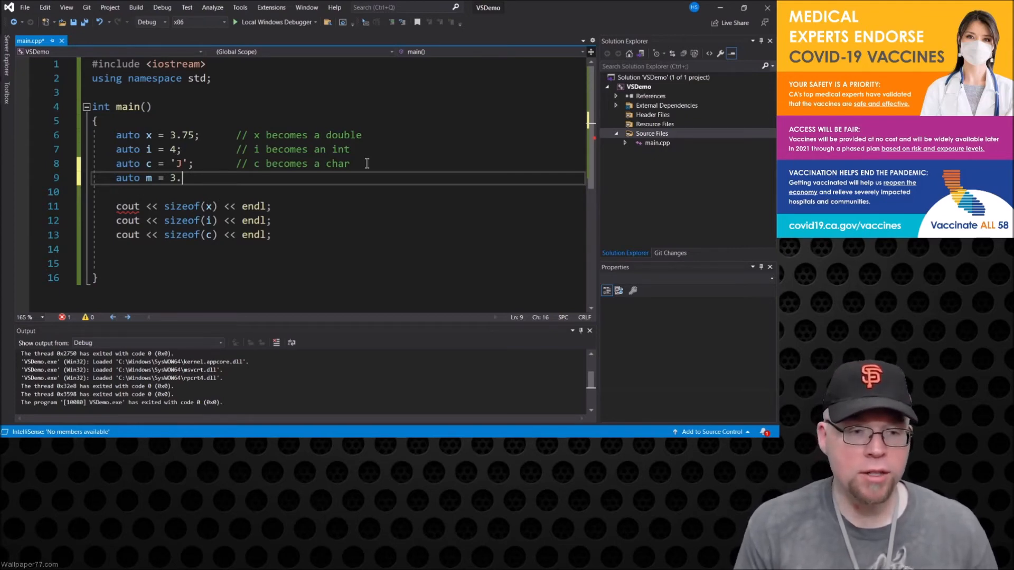
type("63")
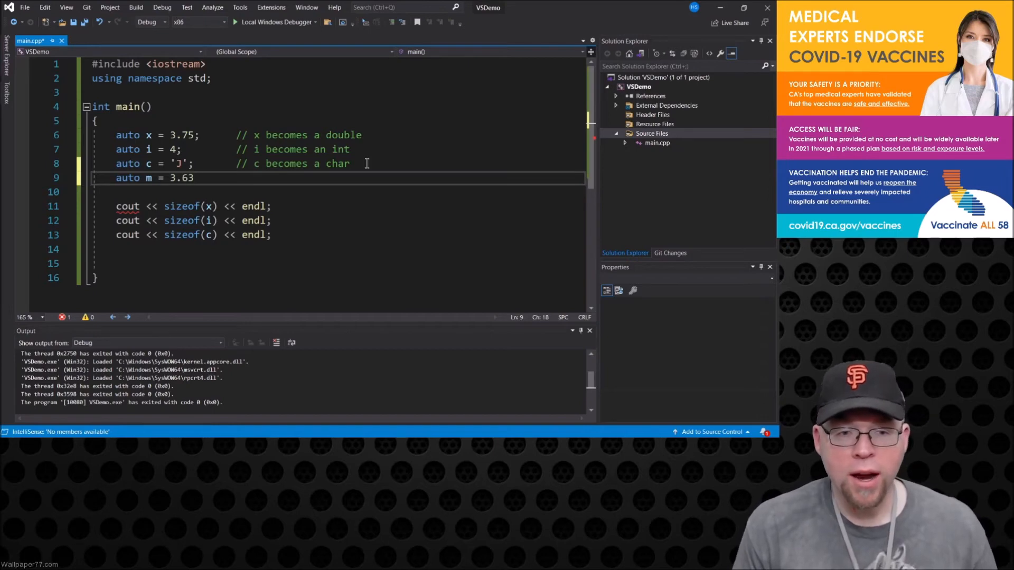
type("f;")
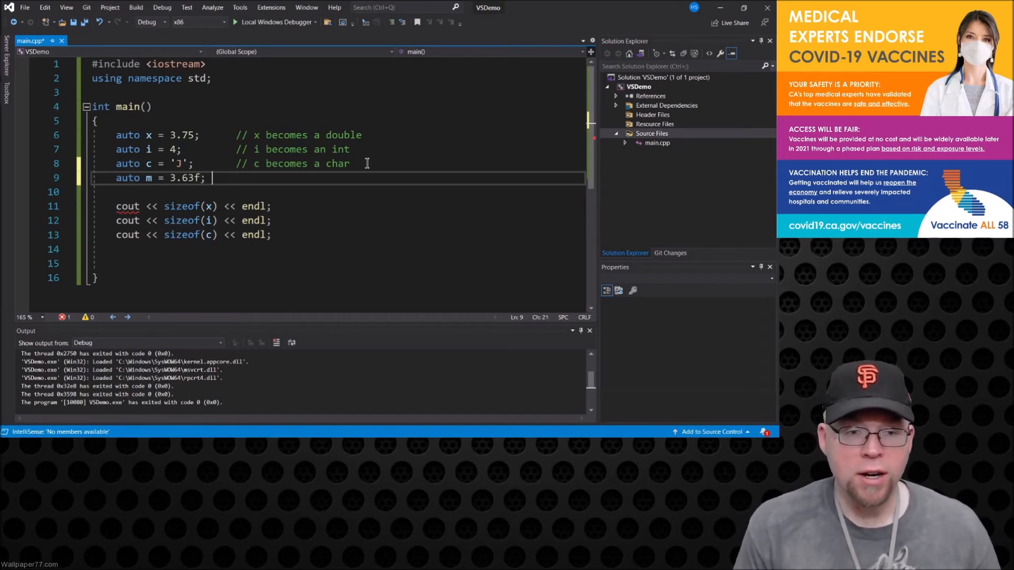
type("// m b")
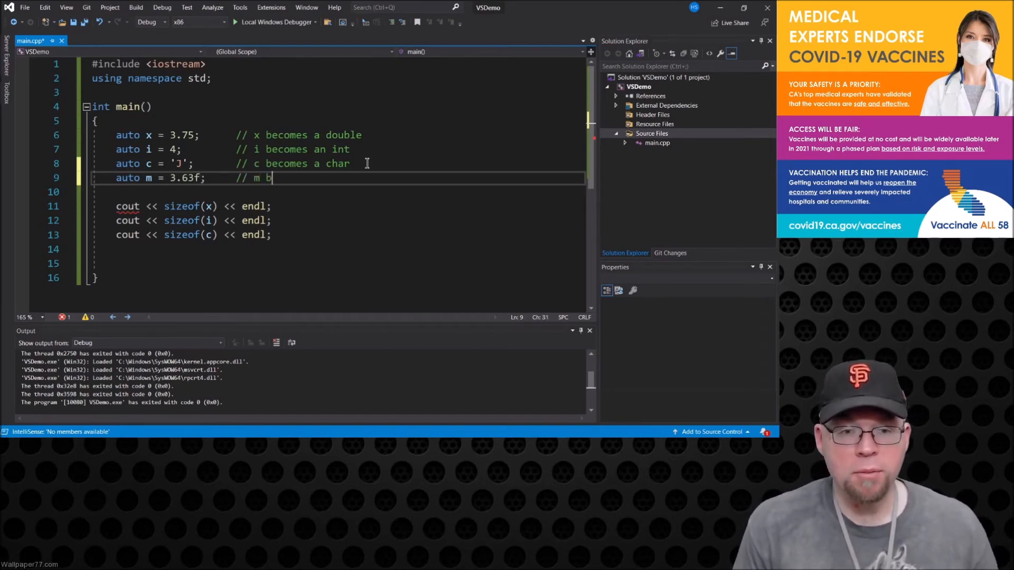
type("ecome a float")
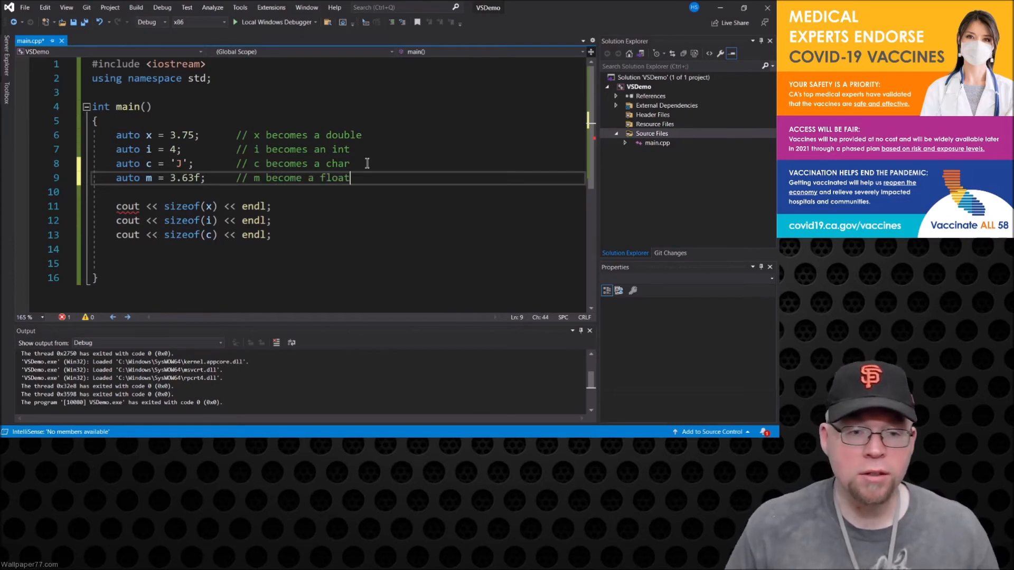
left_click_drag(116, 206, 271, 234)
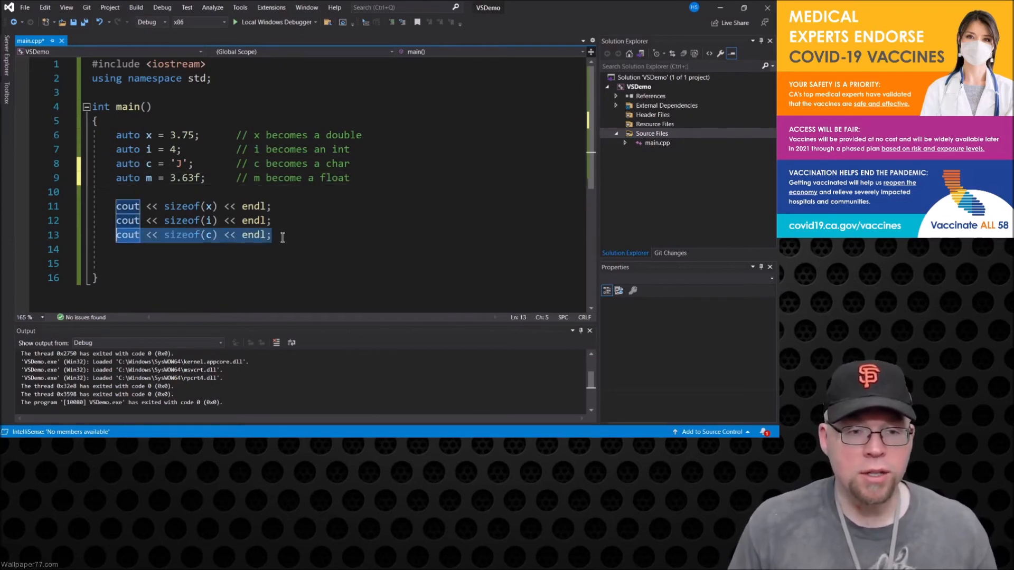
Paste a sizeof(c) print line, change its variable to m, and build and run
type("cout << sizeof(c) << endl;")
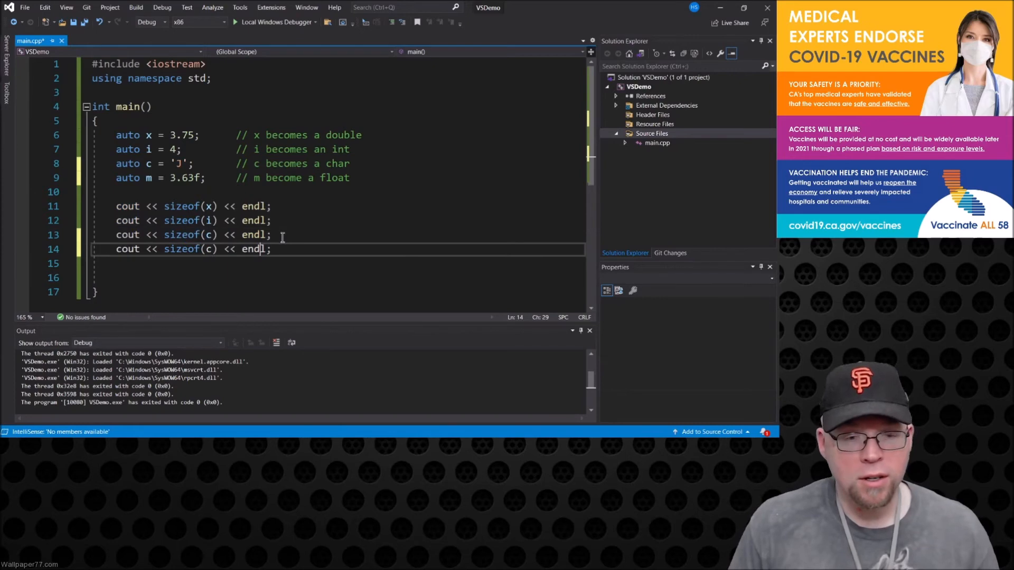
double_click(209, 249)
type("m")
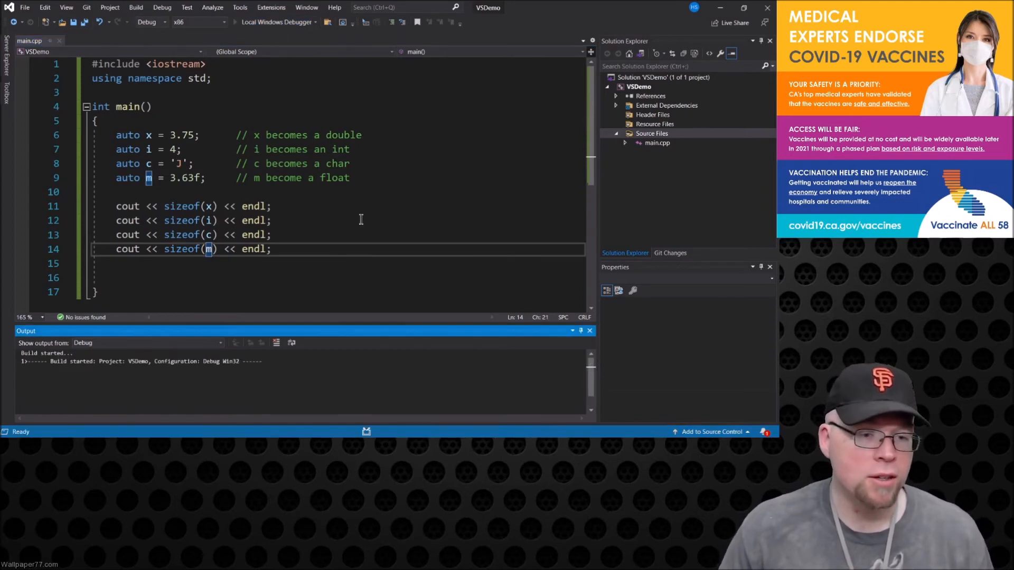
left_click(238, 21)
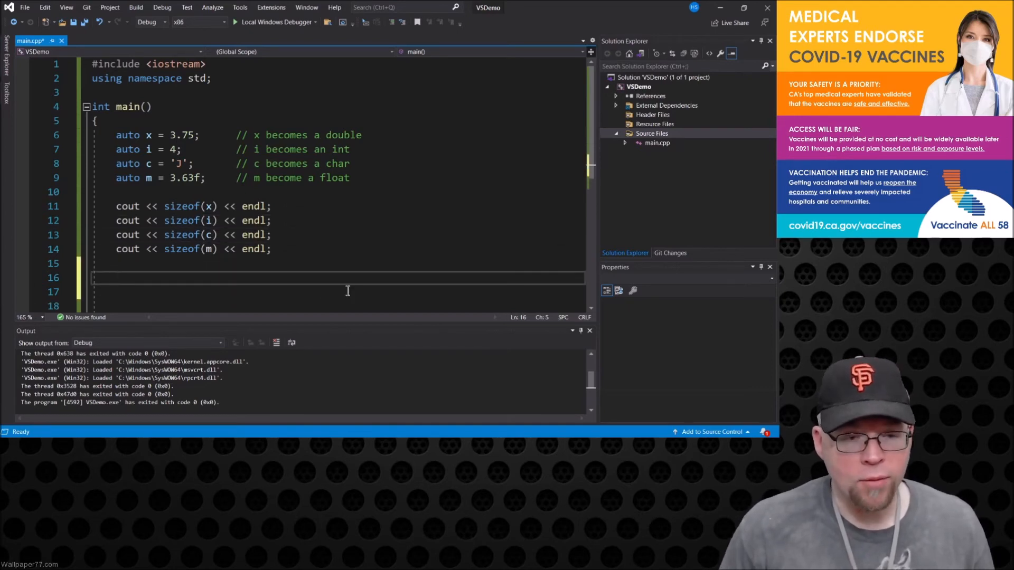
Declare int arr[] = {3, 6, 9}; below the size prints and begin the next line
scroll("down", 3)
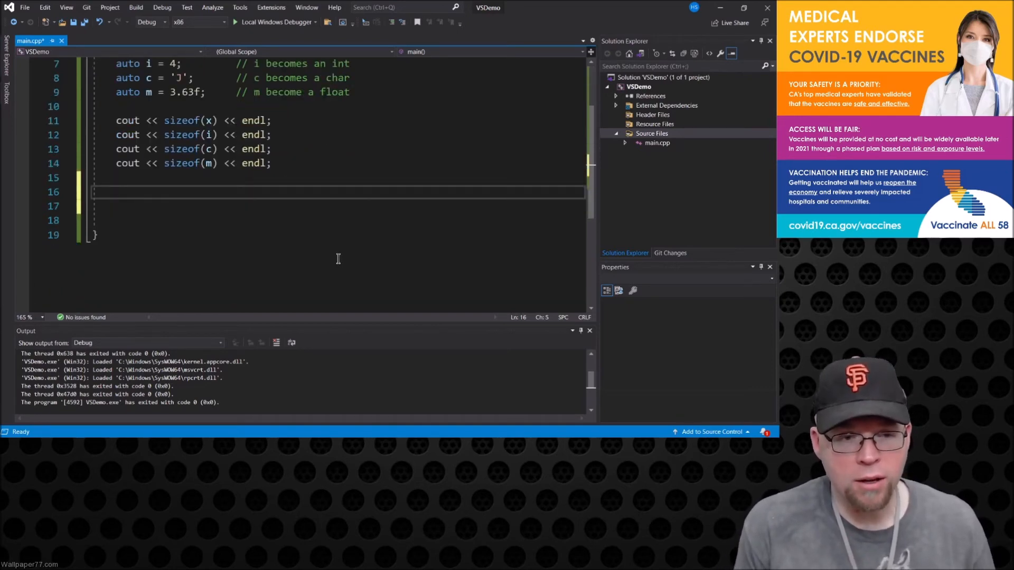
type("int arr[] =")
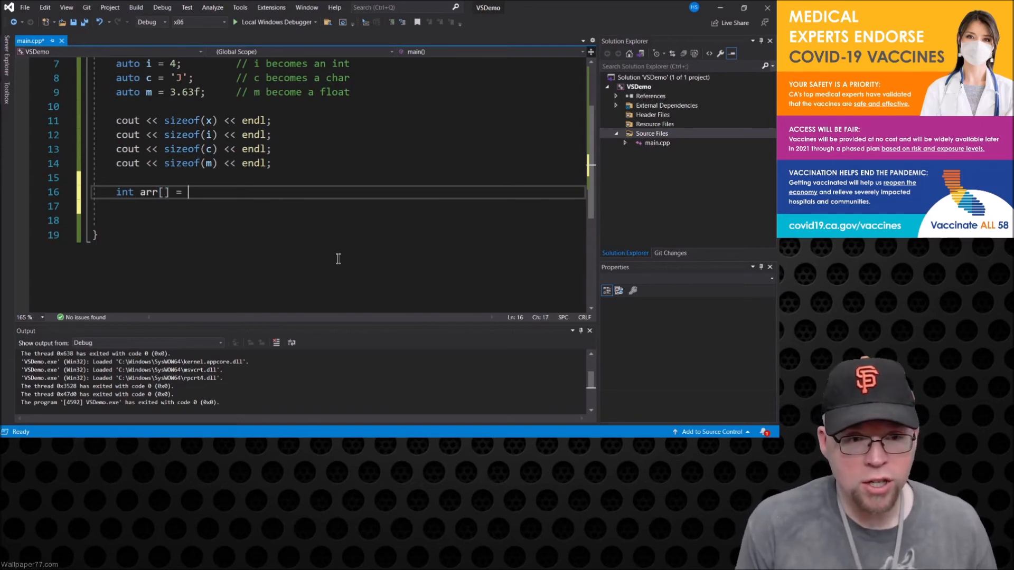
type("{3,")
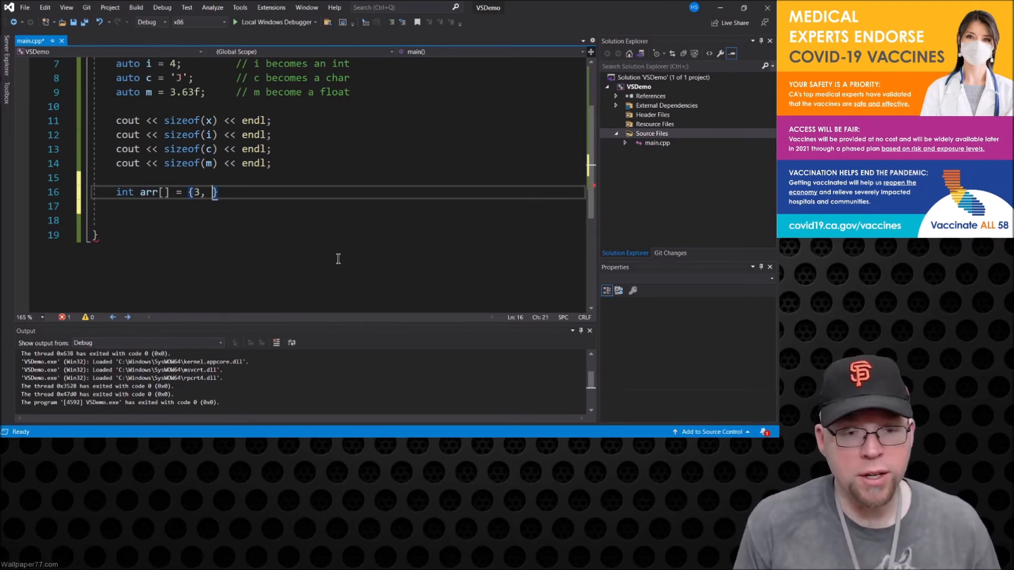
type("6, 9")
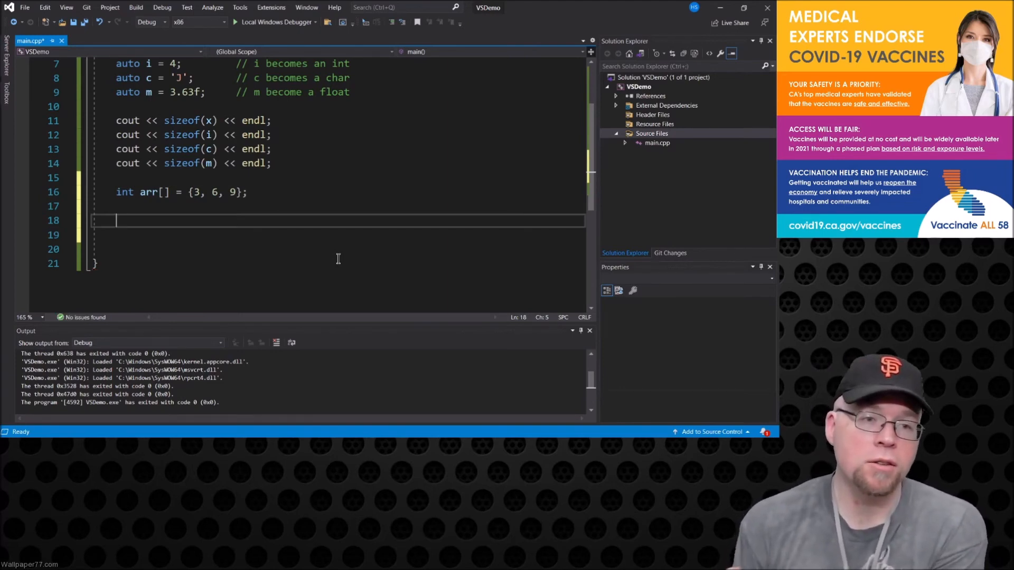
type("fo")
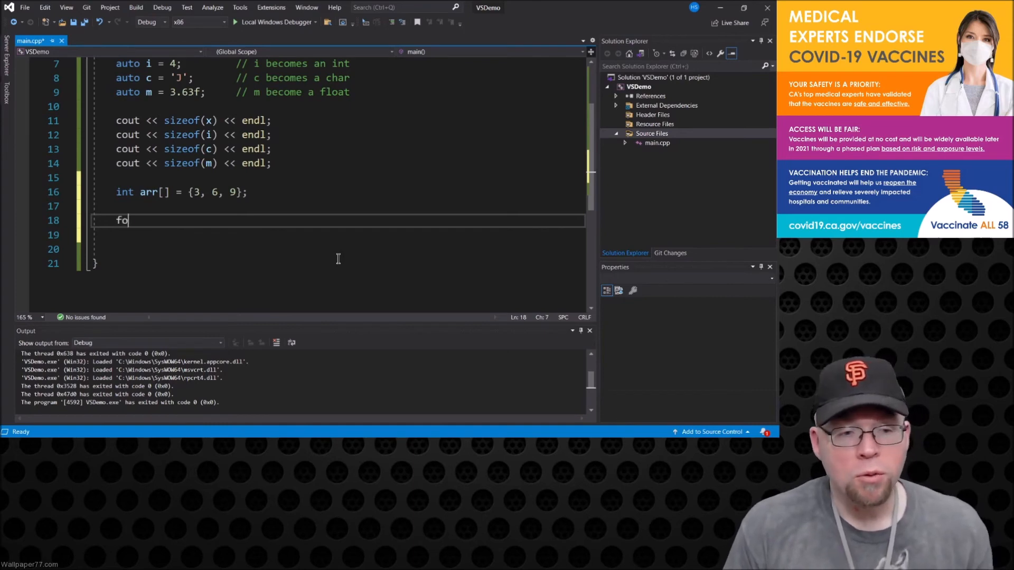
Write the loop header for(auto i : arr) and start its body line
type("r")
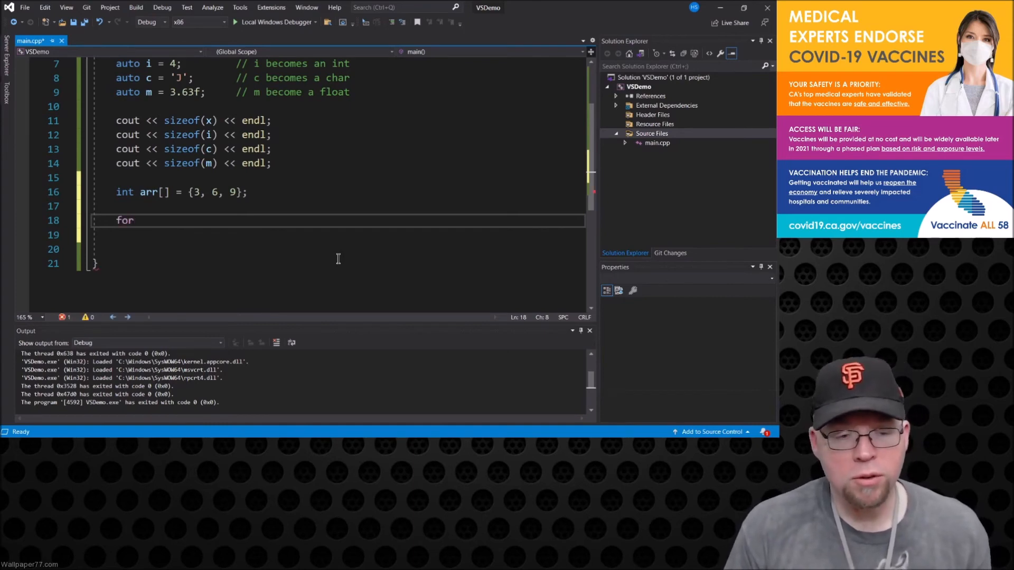
type("()")
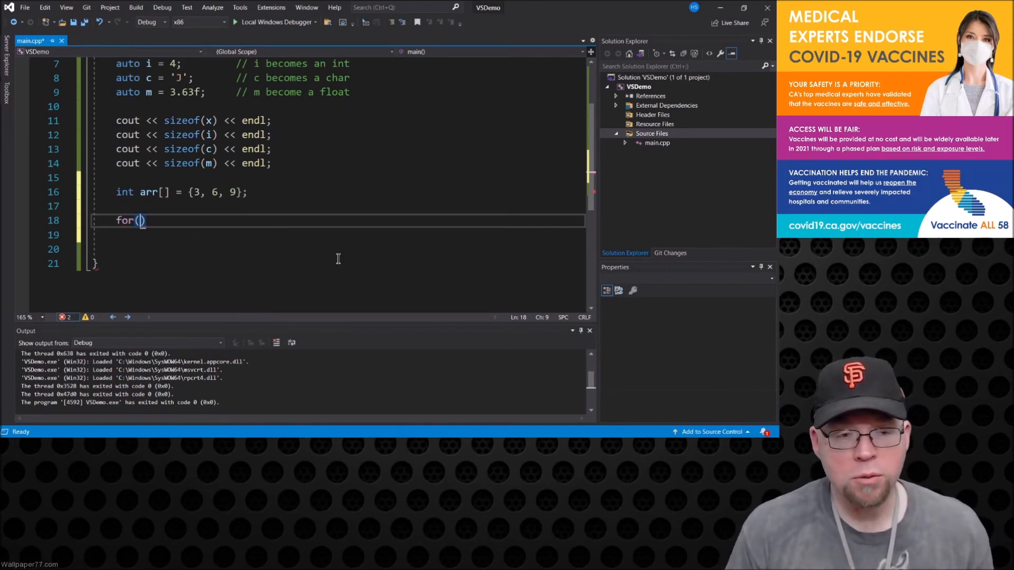
type("auto")
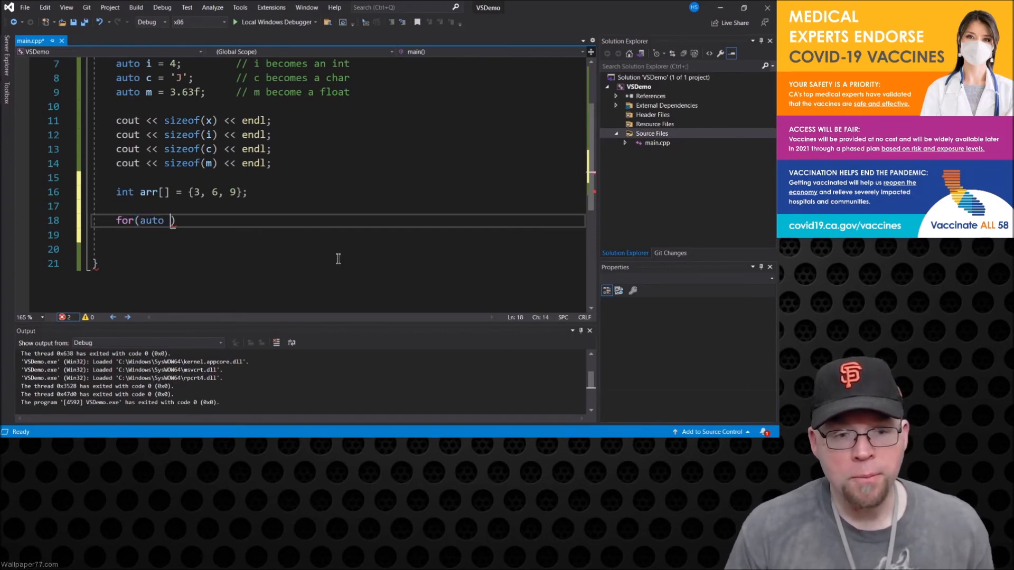
type("i : arr")
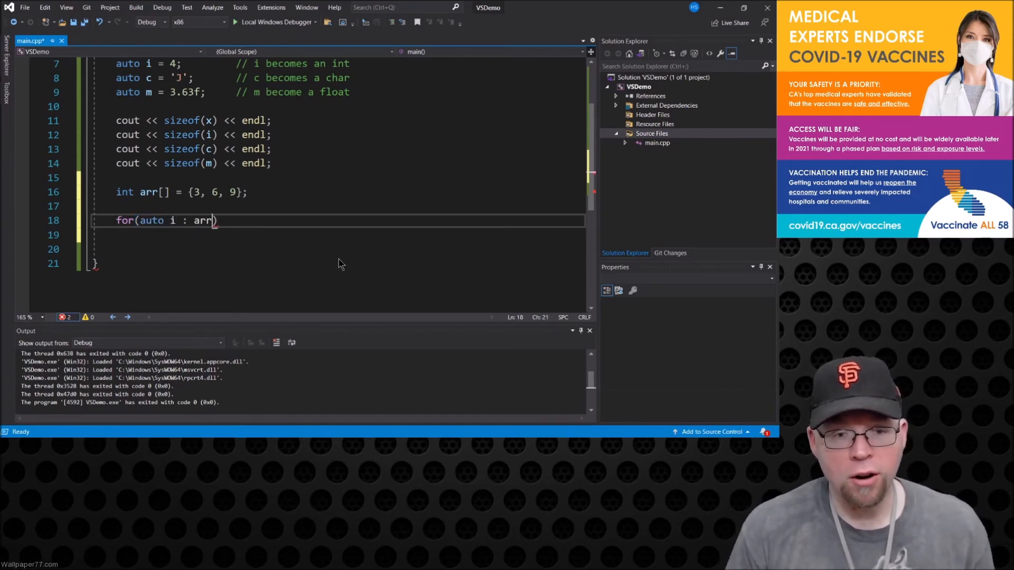
key("Enter")
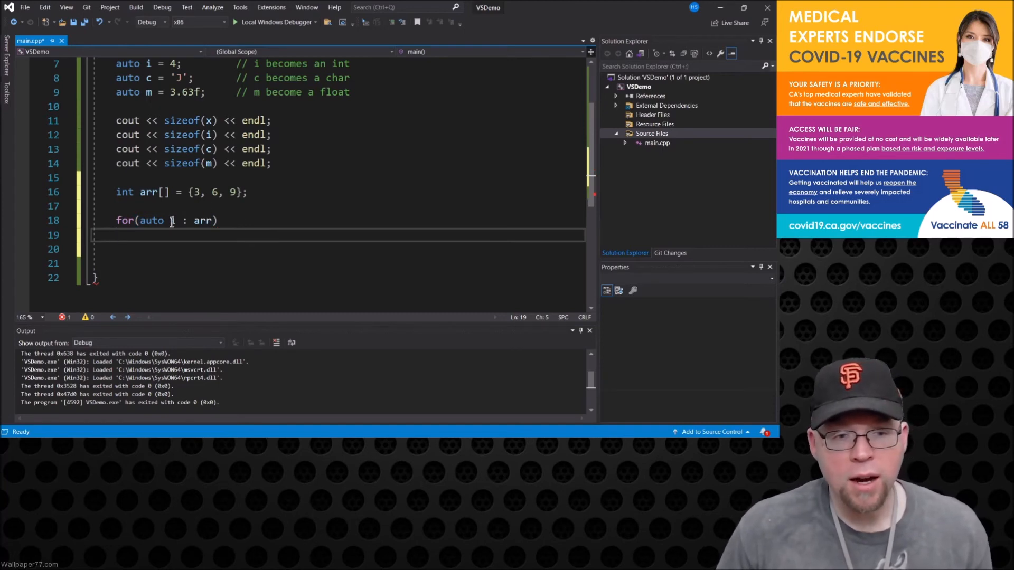
double_click(172, 221)
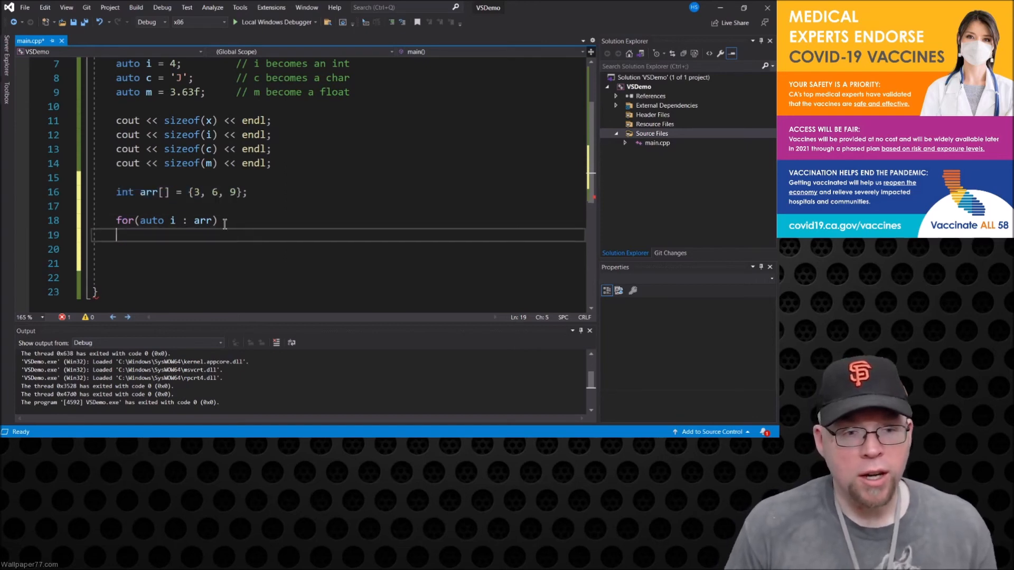
Print each element with cout << i << endl; then build and run the program
type("cout << i")
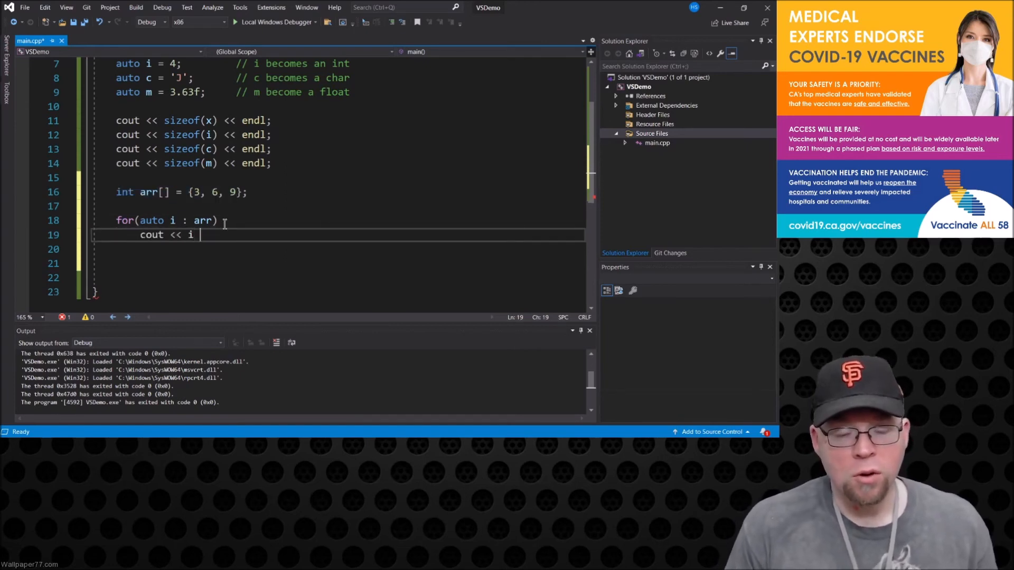
type("<< end;")
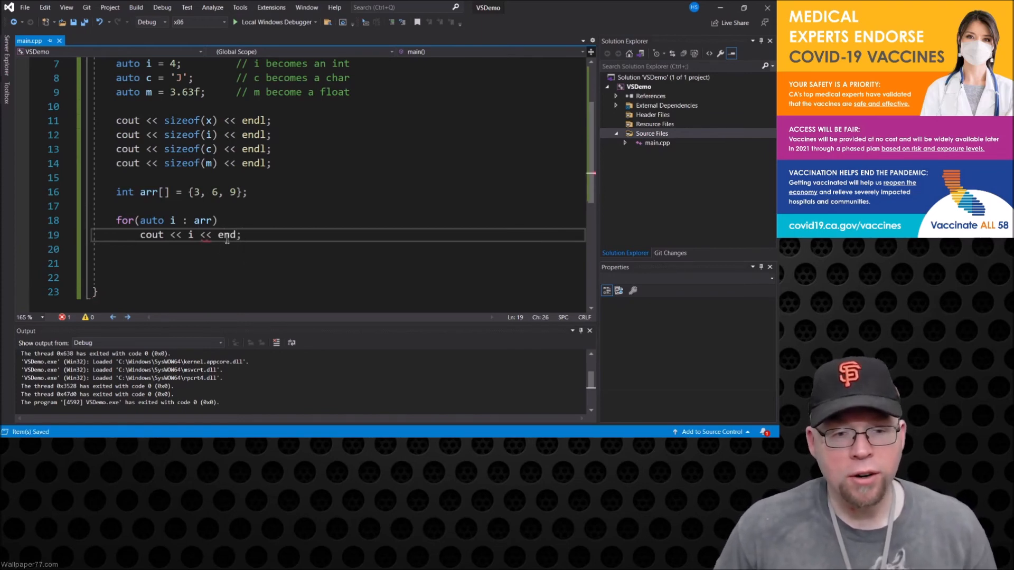
type("l")
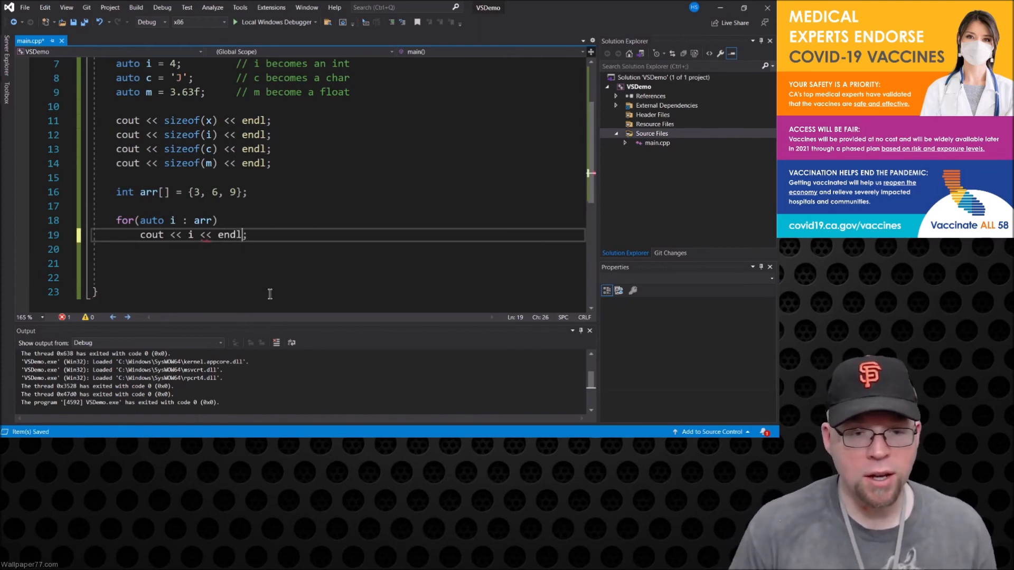
double_click(229, 234)
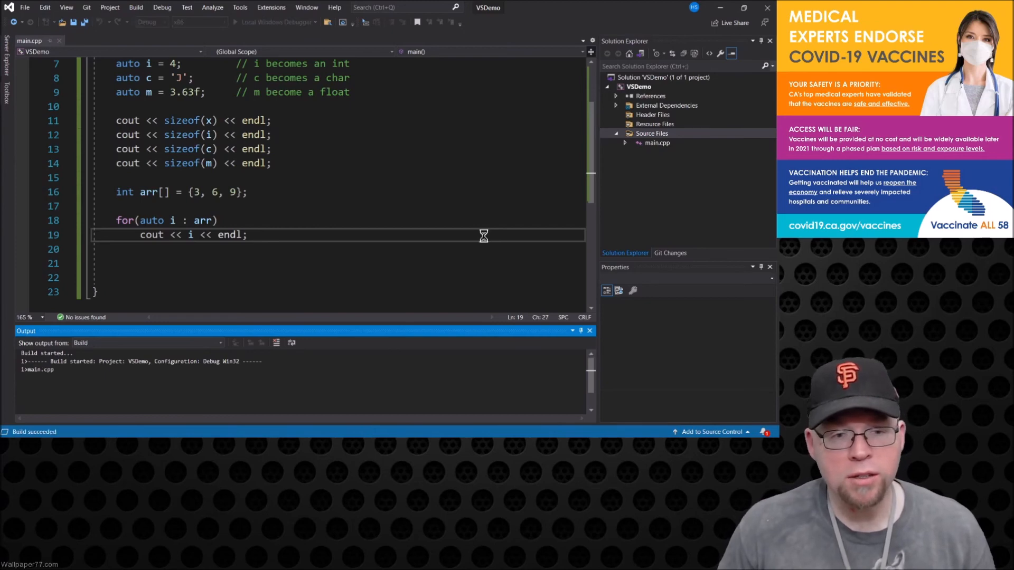
left_click(240, 22)
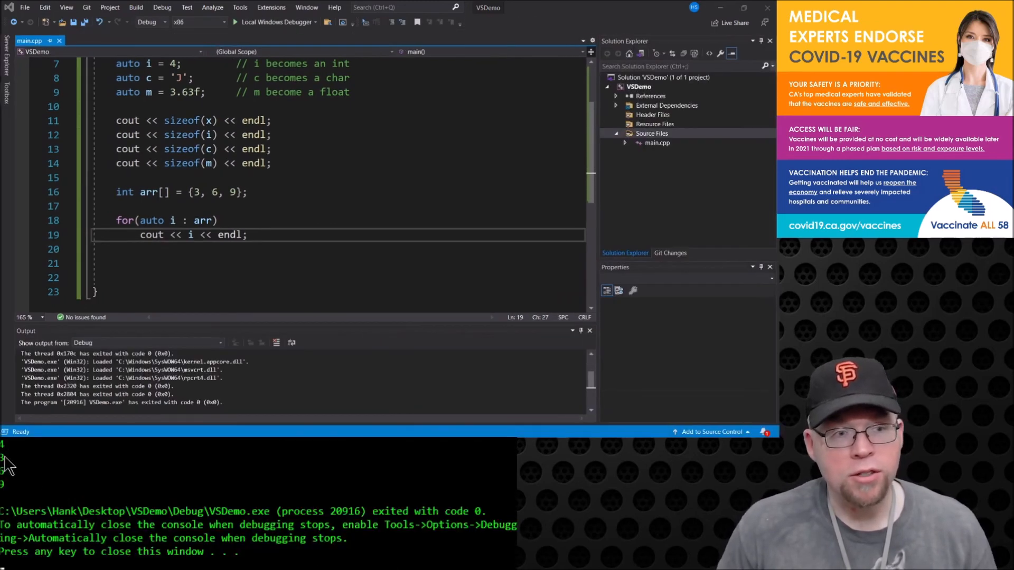